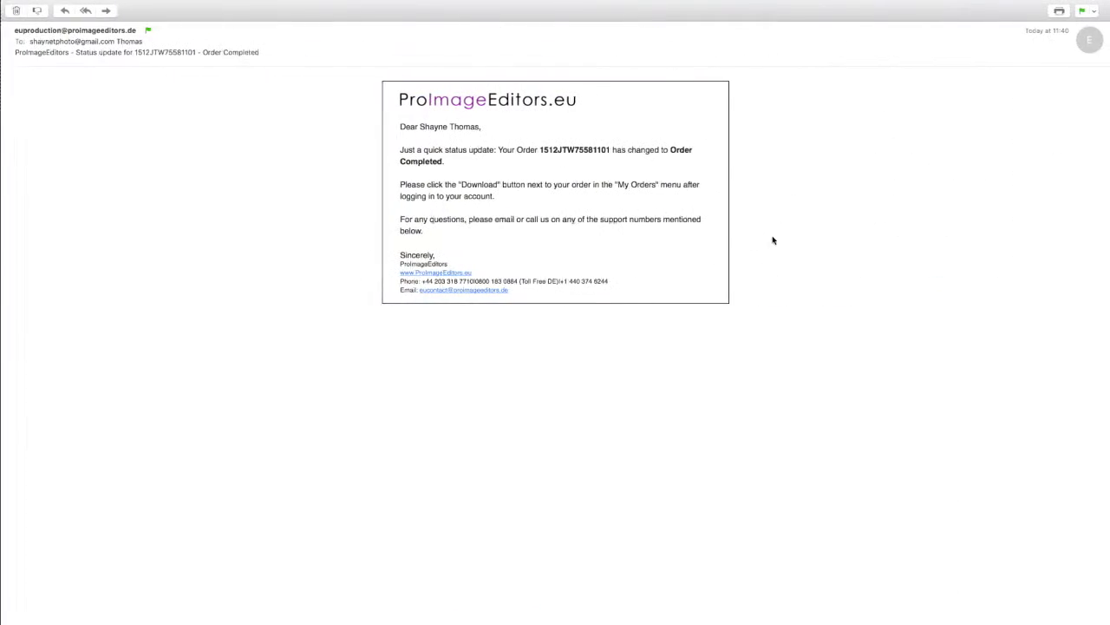
{"action": "mouse_move", "coordinate": [850, 255]}
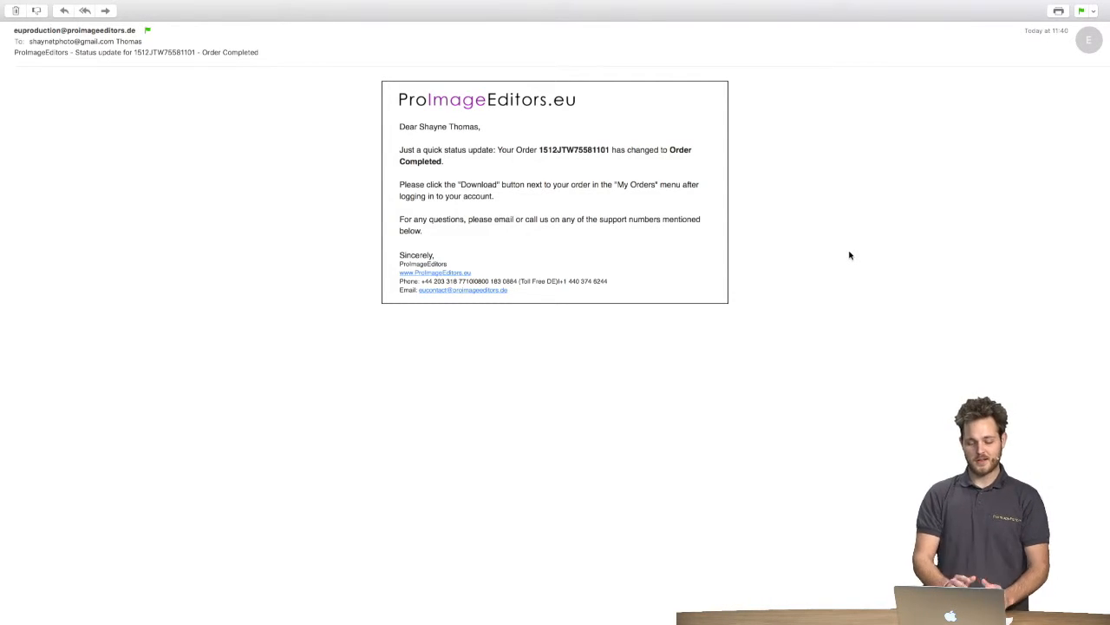
{"action": "mouse_move", "coordinate": [627, 85]}
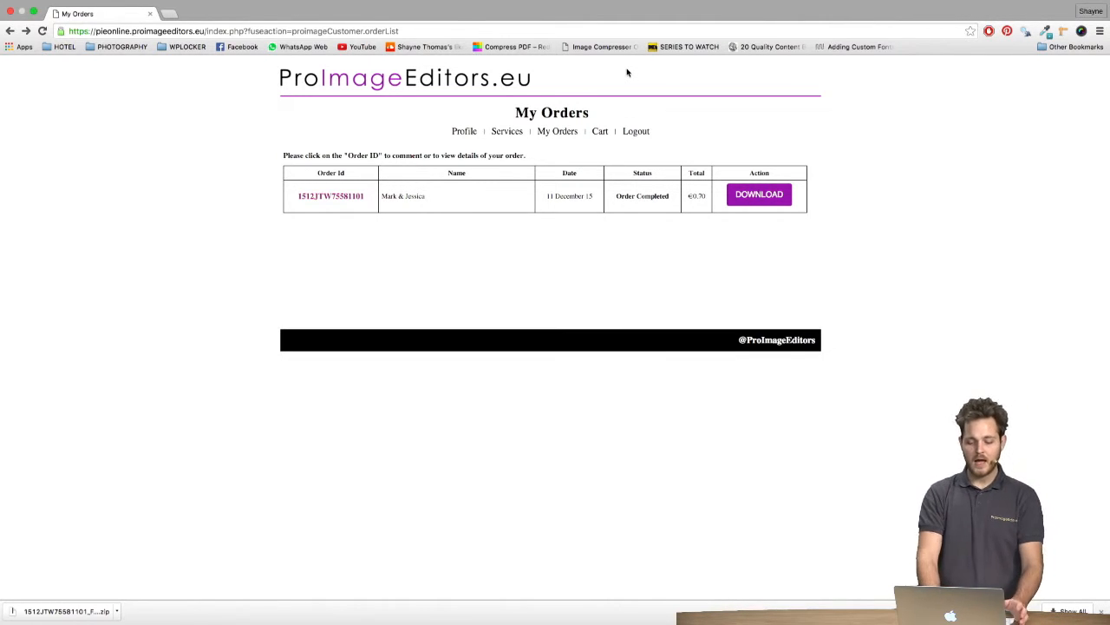
{"action": "mouse_move", "coordinate": [557, 131]}
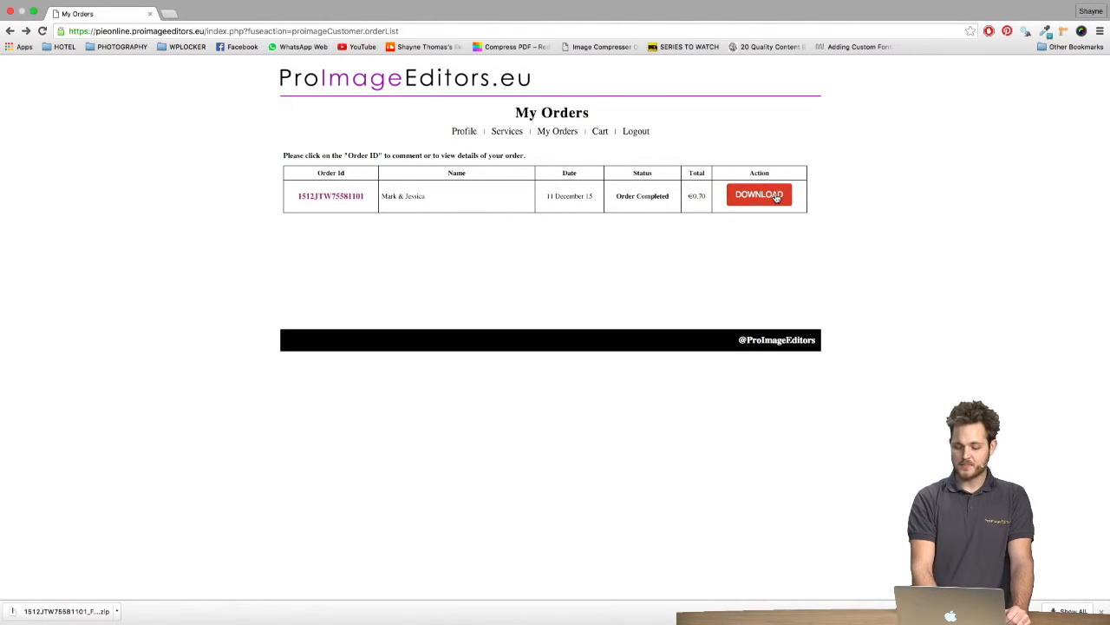
{"action": "left_click", "coordinate": [759, 194]}
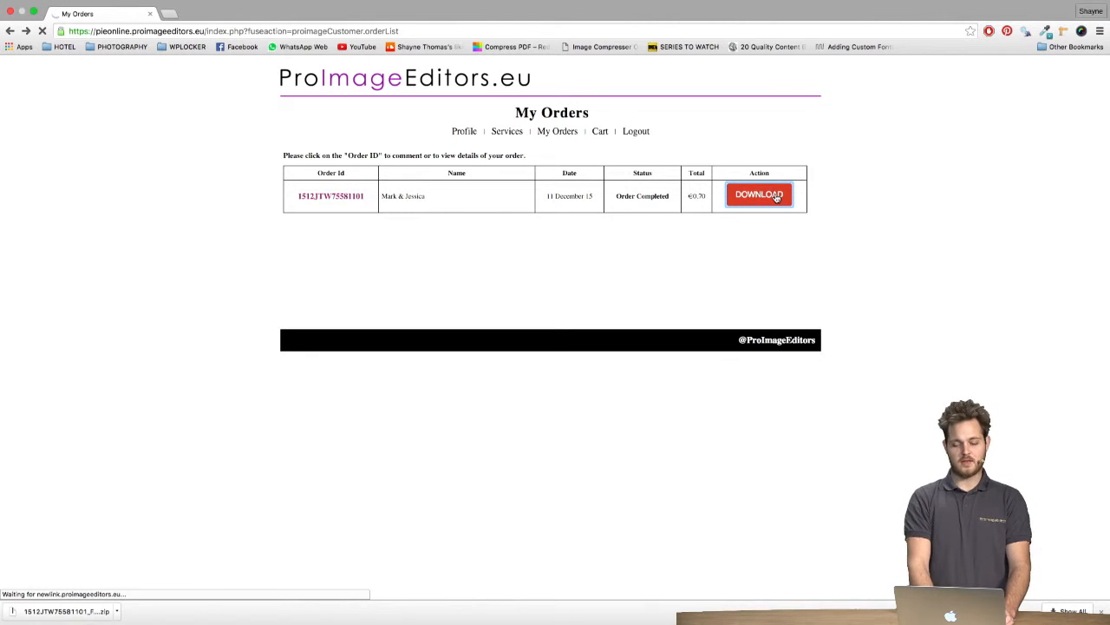
{"action": "left_click", "coordinate": [759, 194]}
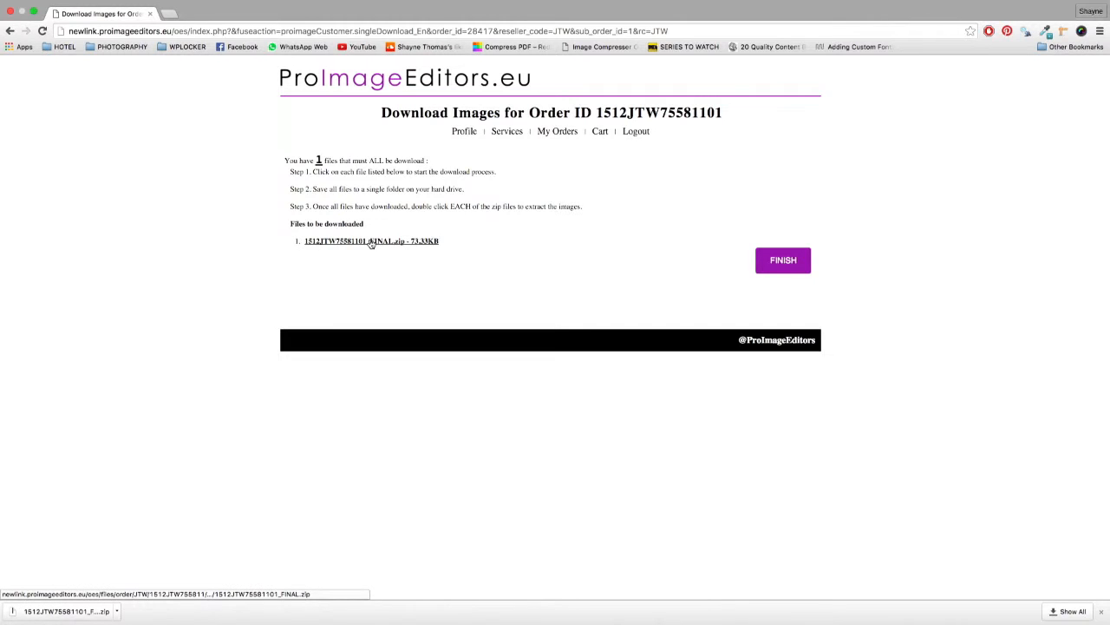
Download 1512JTW75581101_FINAL.zip and save it to the Desktop.
{"action": "left_click", "coordinate": [372, 240]}
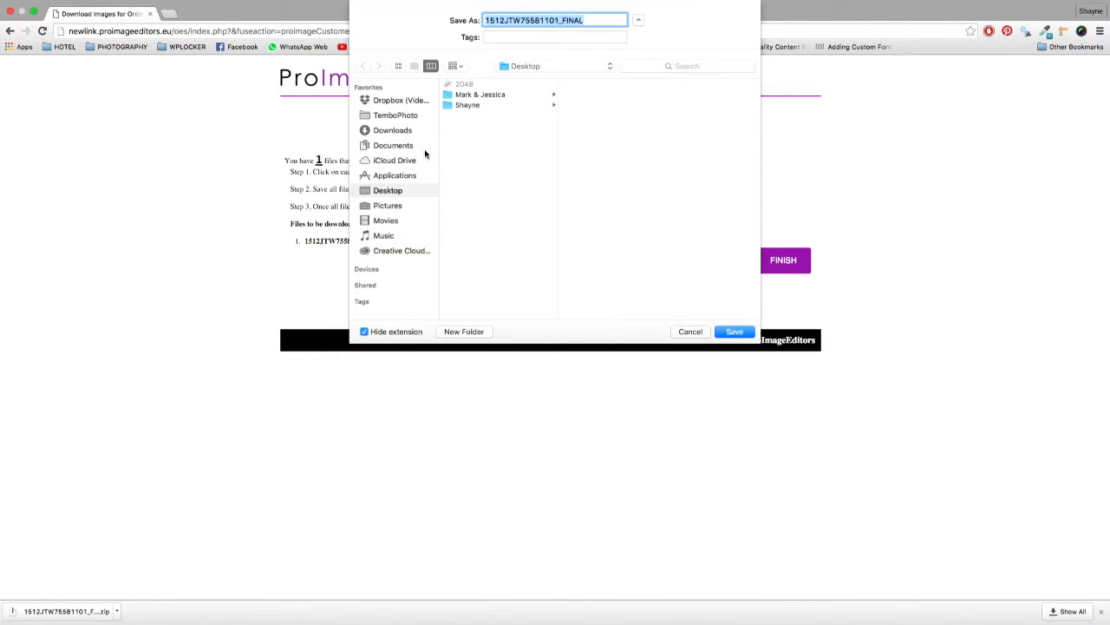
{"action": "mouse_move", "coordinate": [717, 314]}
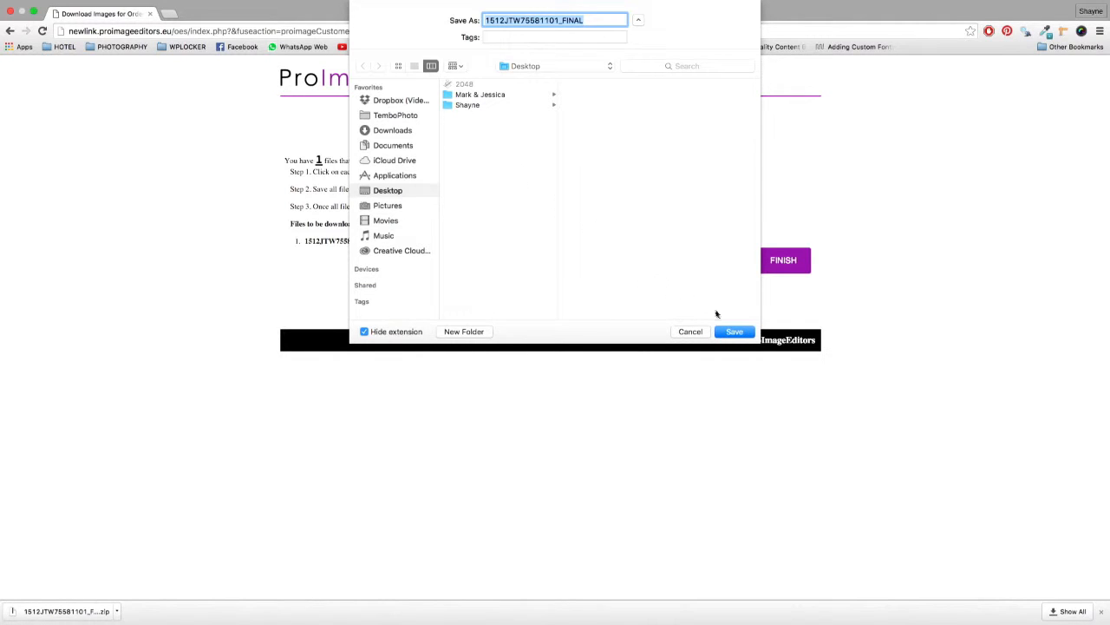
{"action": "left_click", "coordinate": [734, 332]}
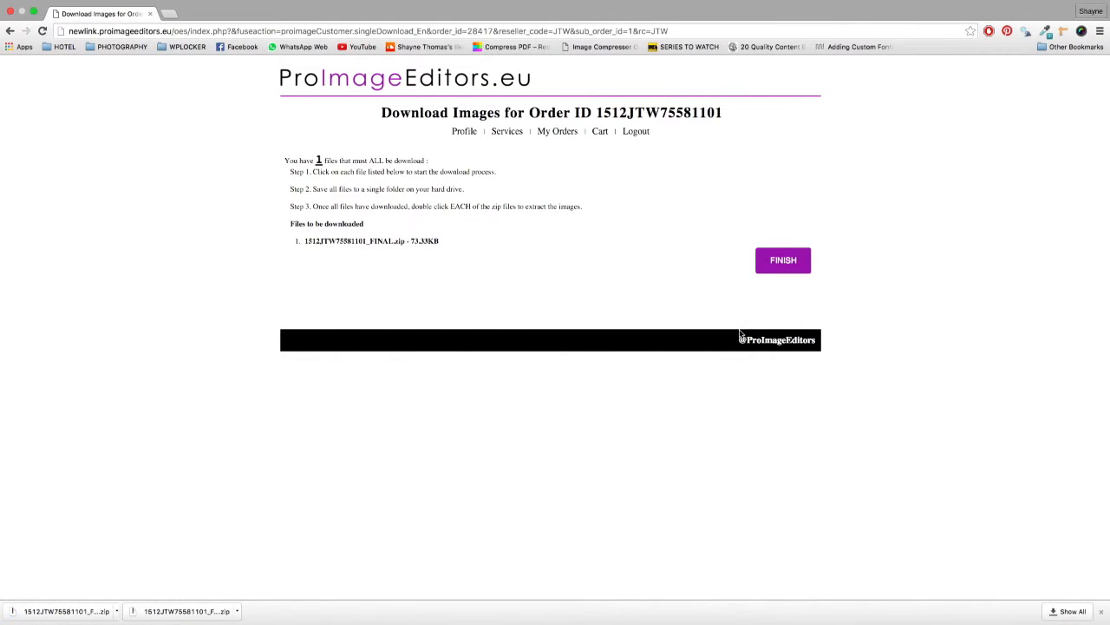
{"action": "mouse_move", "coordinate": [222, 87]}
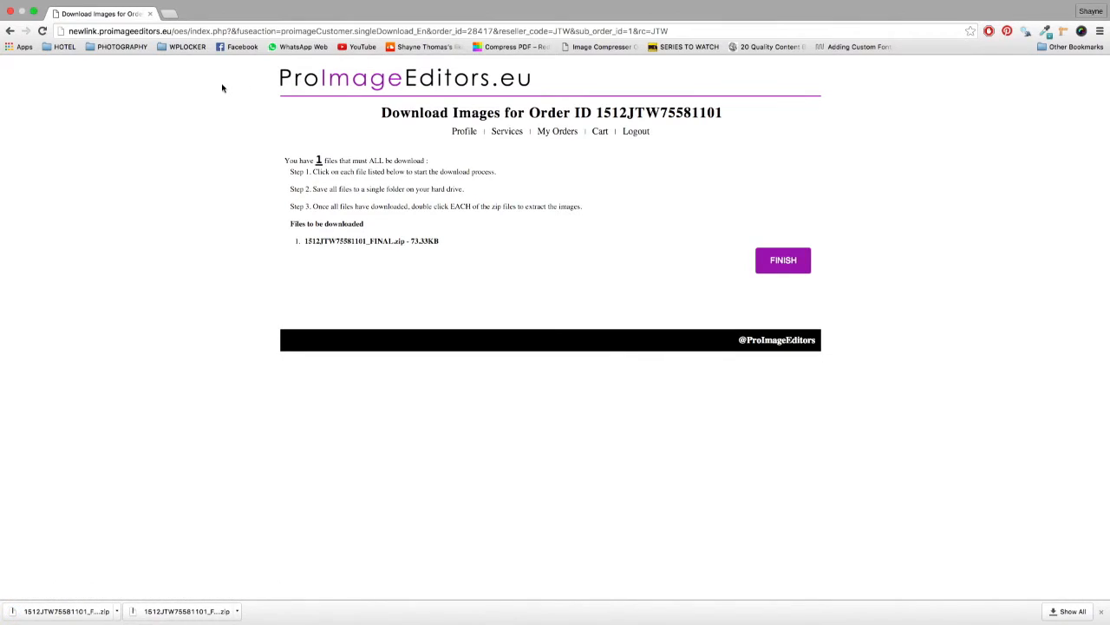
{"action": "left_click", "coordinate": [782, 260]}
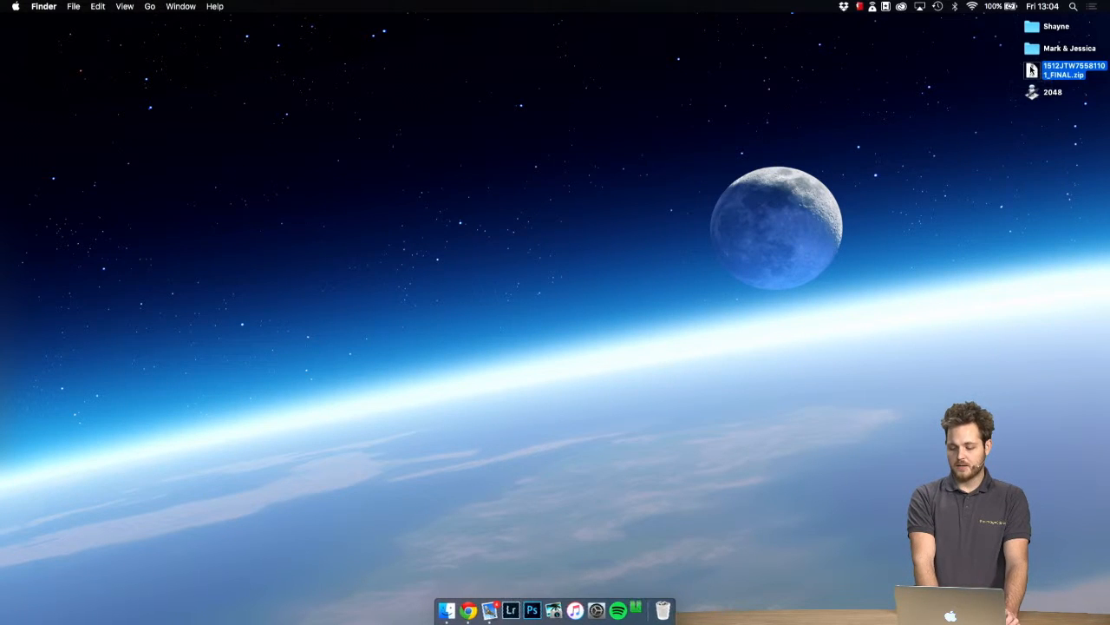
Unzip the order, open the FINAL folder, and browse the Mark & Jessica RAW folder.
{"action": "double_click", "coordinate": [1031, 70]}
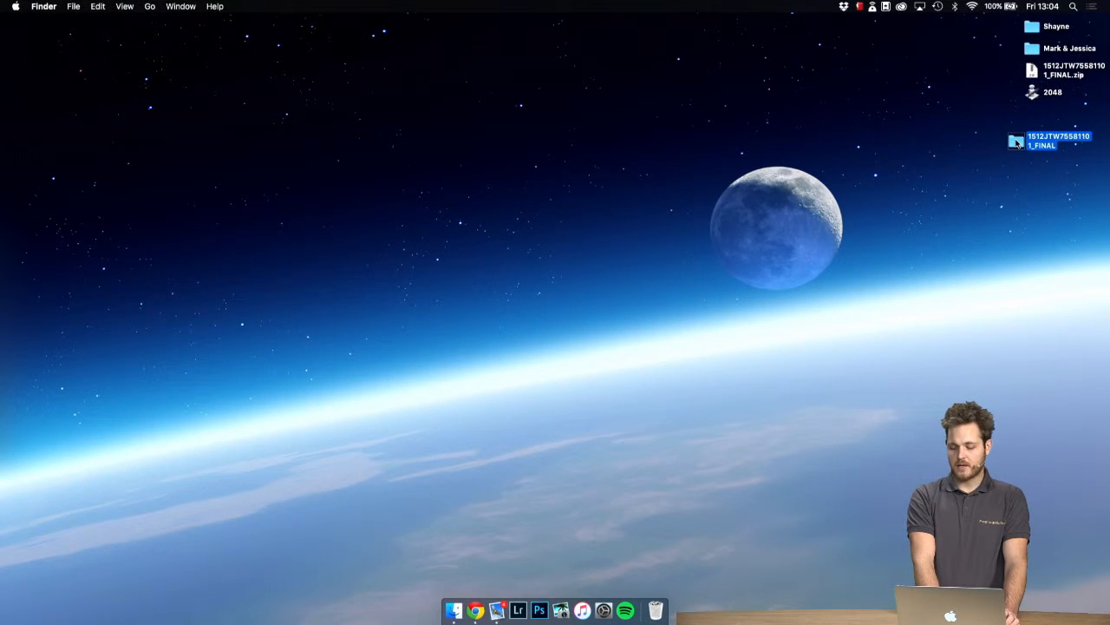
{"action": "double_click", "coordinate": [1052, 140]}
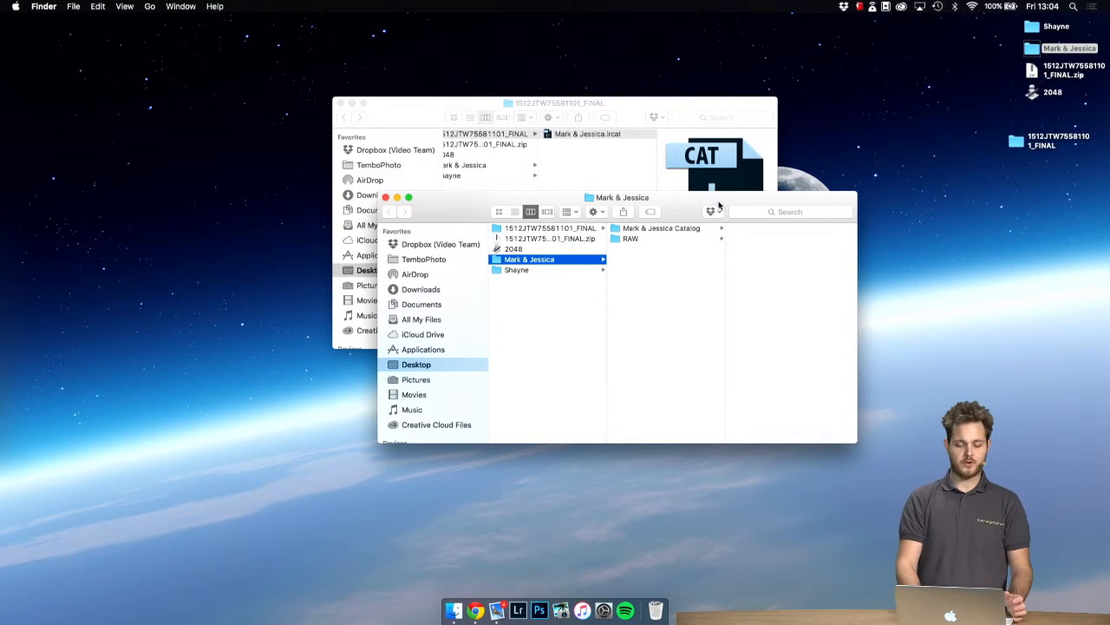
{"action": "left_click", "coordinate": [631, 239]}
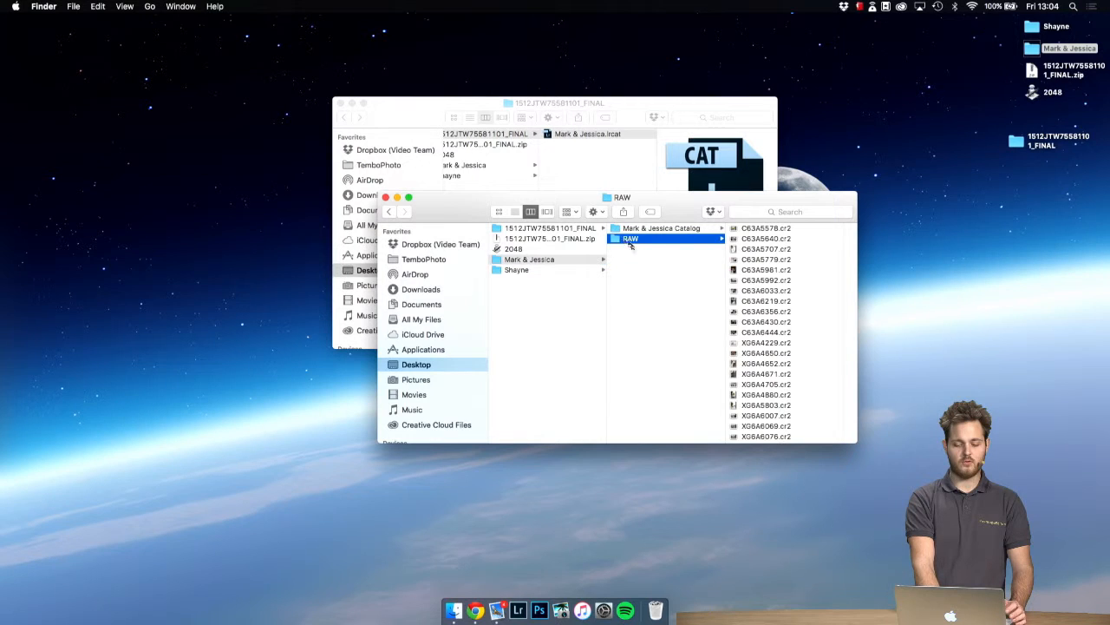
{"action": "left_click", "coordinate": [528, 260]}
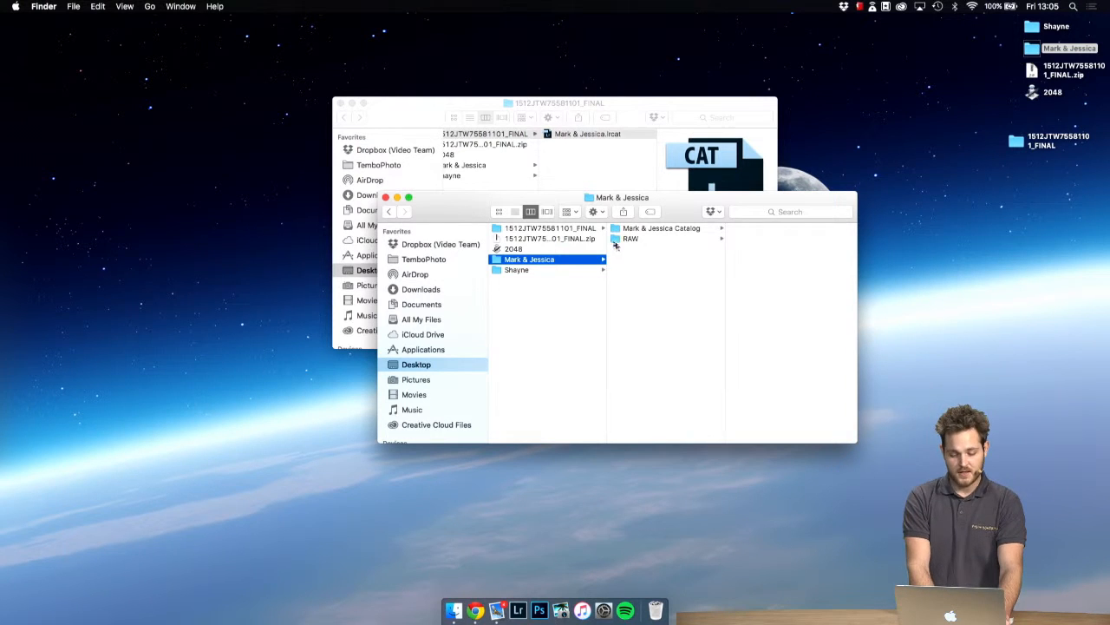
Rename the existing Mark & Jessica.lrcat in the Catalog folder with a 'backup.' prefix.
{"action": "left_click", "coordinate": [661, 227]}
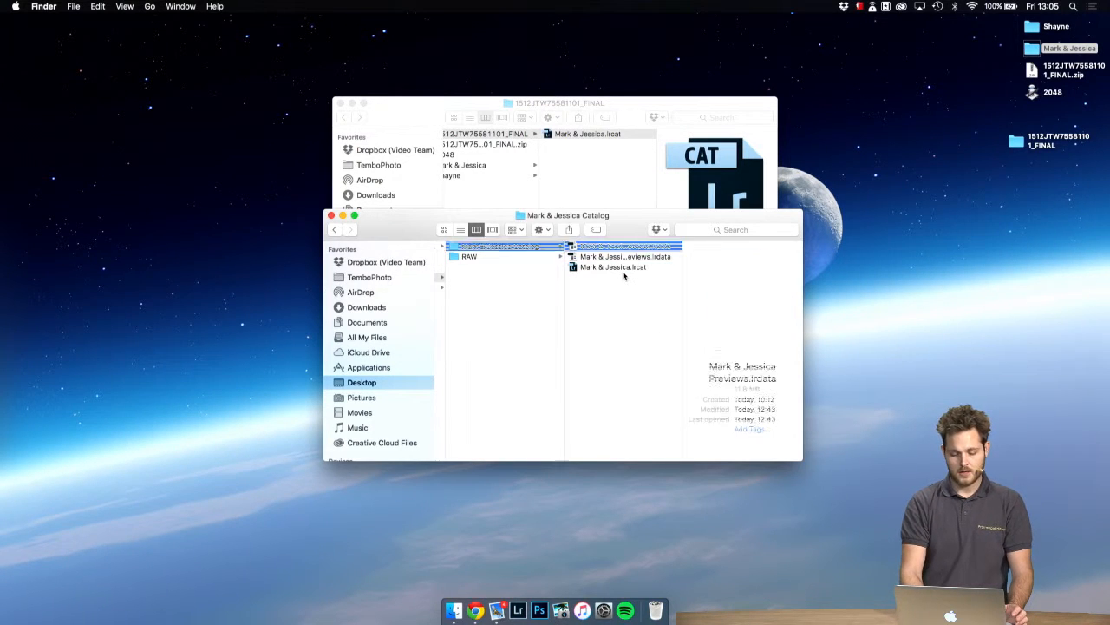
{"action": "left_click", "coordinate": [613, 267]}
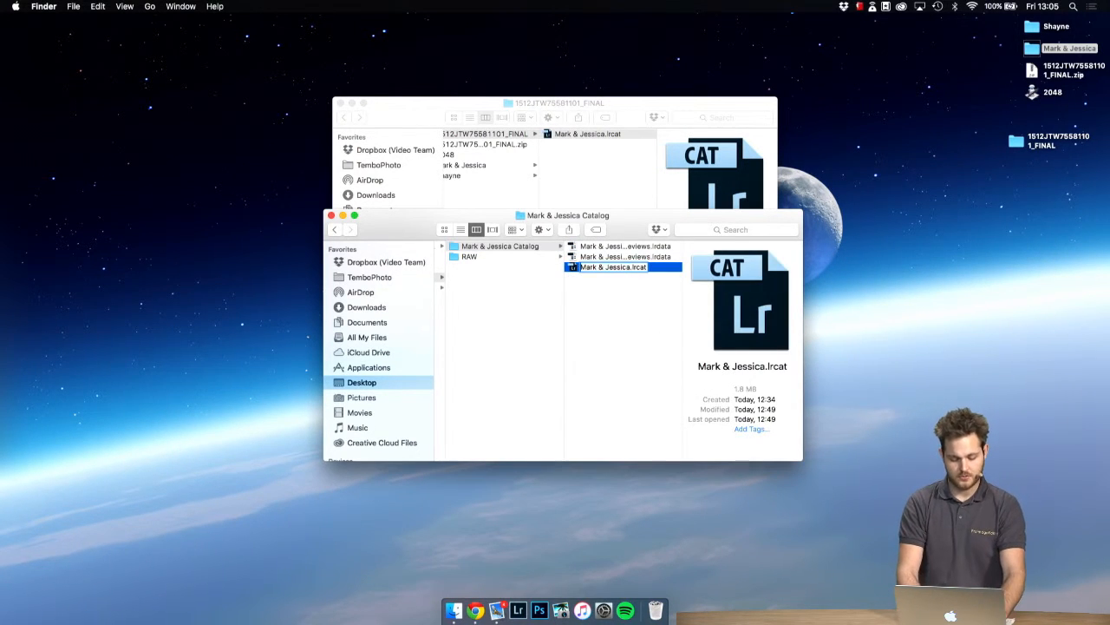
{"action": "type", "text": "backup."}
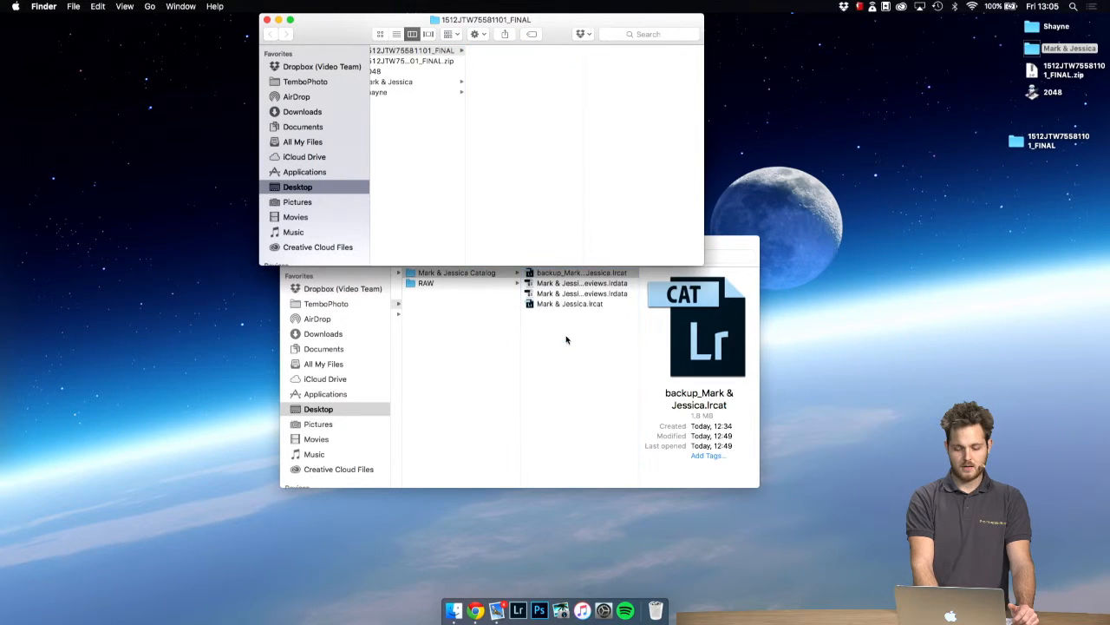
Close the 1512JTW75581101_FINAL window and open Mark & Jessica.lrcat in Lightroom.
{"action": "left_click", "coordinate": [570, 304]}
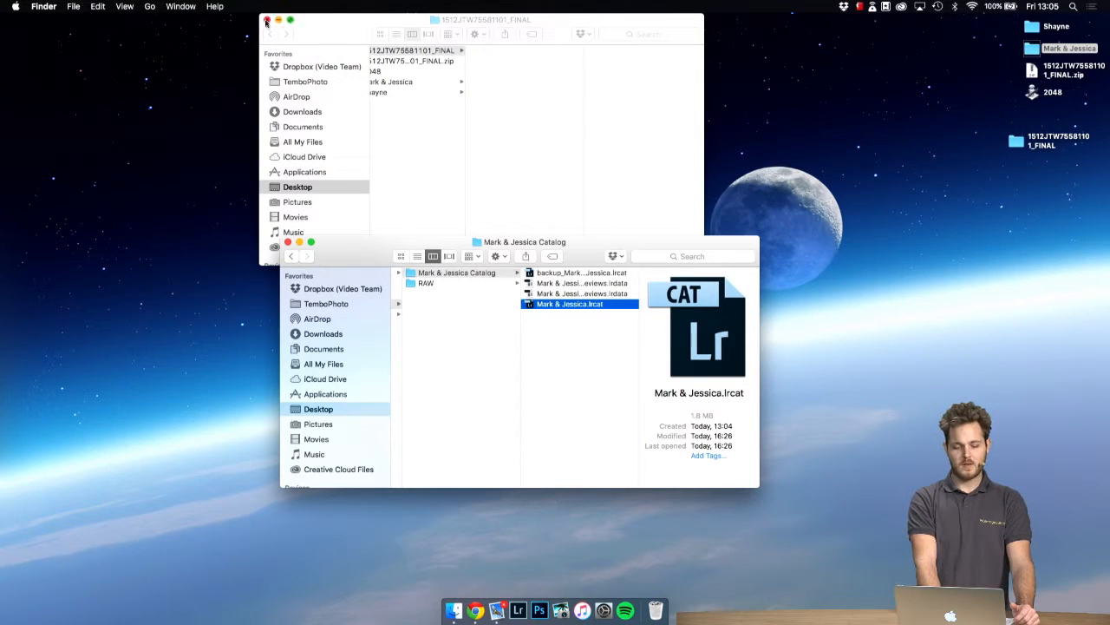
{"action": "left_click", "coordinate": [268, 19]}
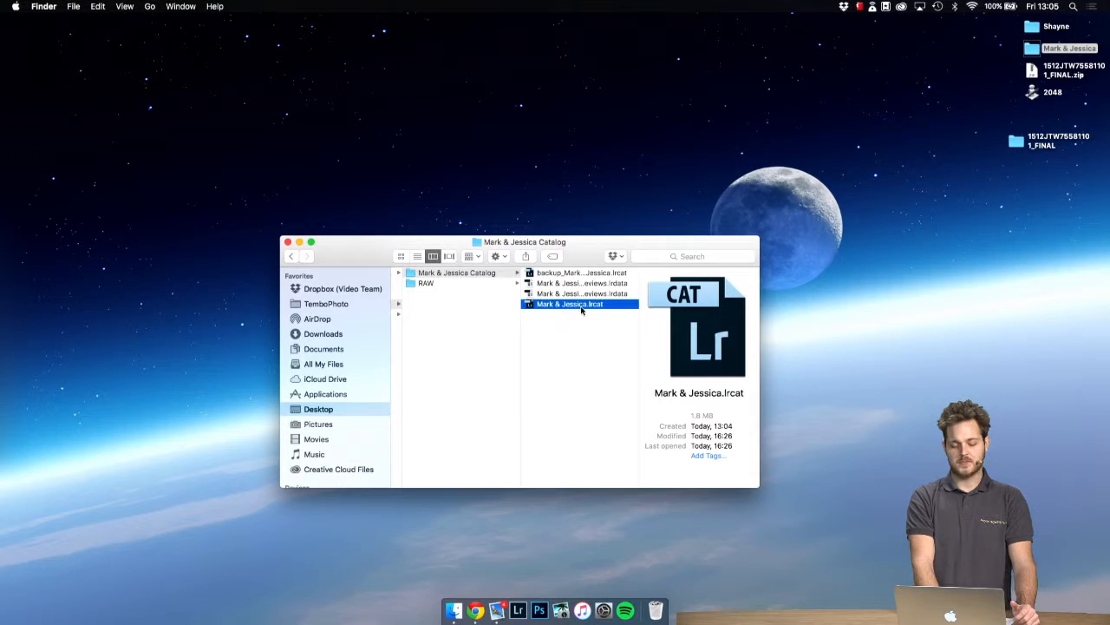
{"action": "double_click", "coordinate": [568, 303]}
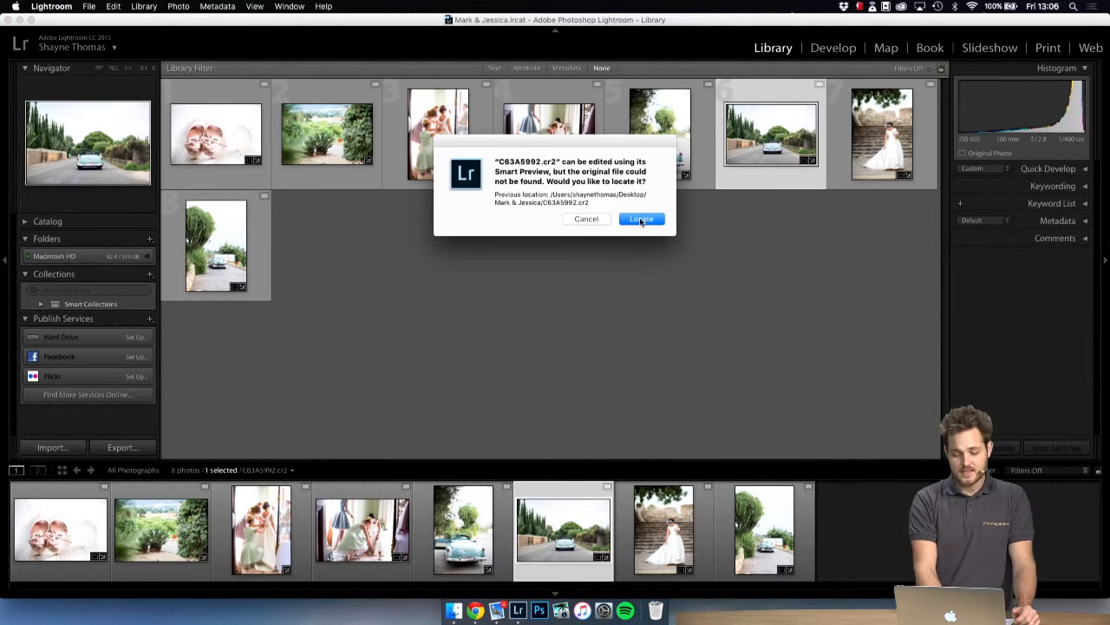
Choose Locate for the missing original C63A5992.cr2.
{"action": "left_click", "coordinate": [641, 219]}
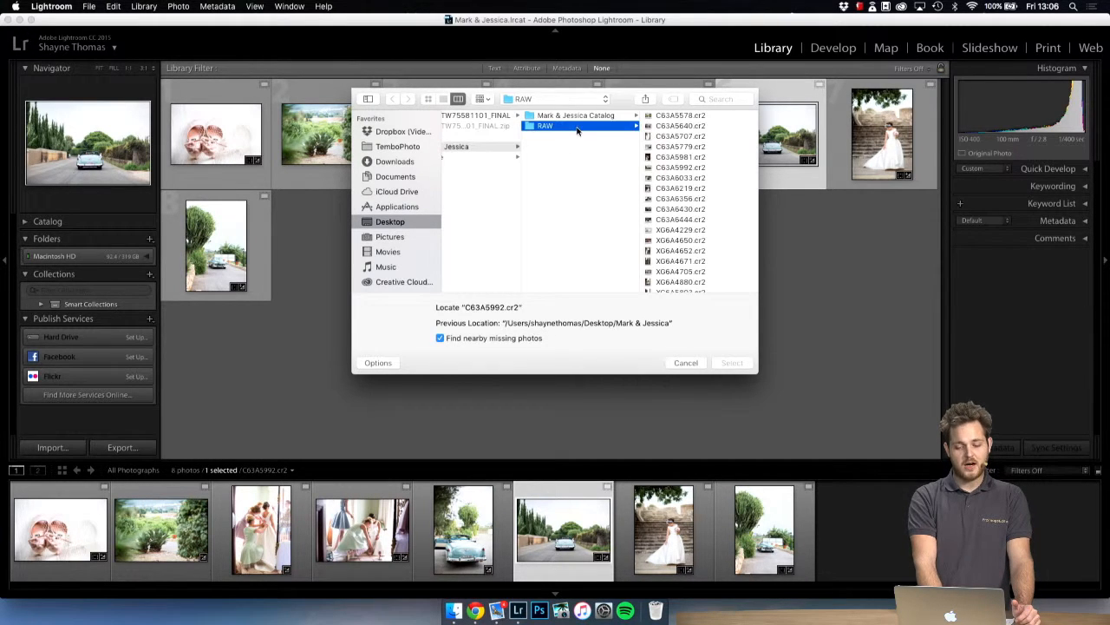
{"action": "mouse_move", "coordinate": [490, 312]}
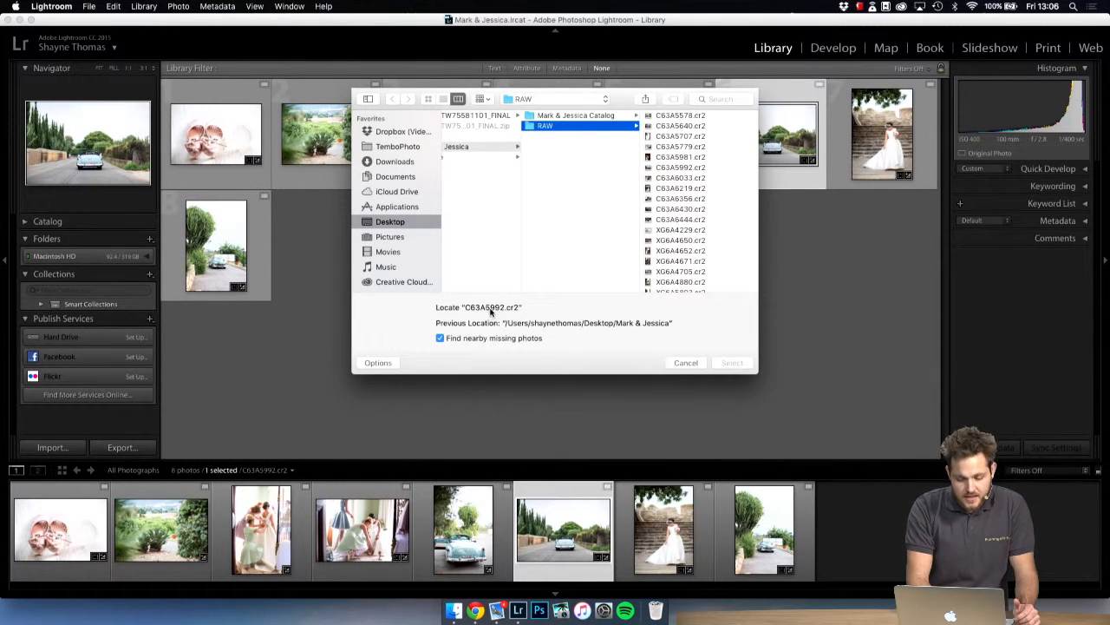